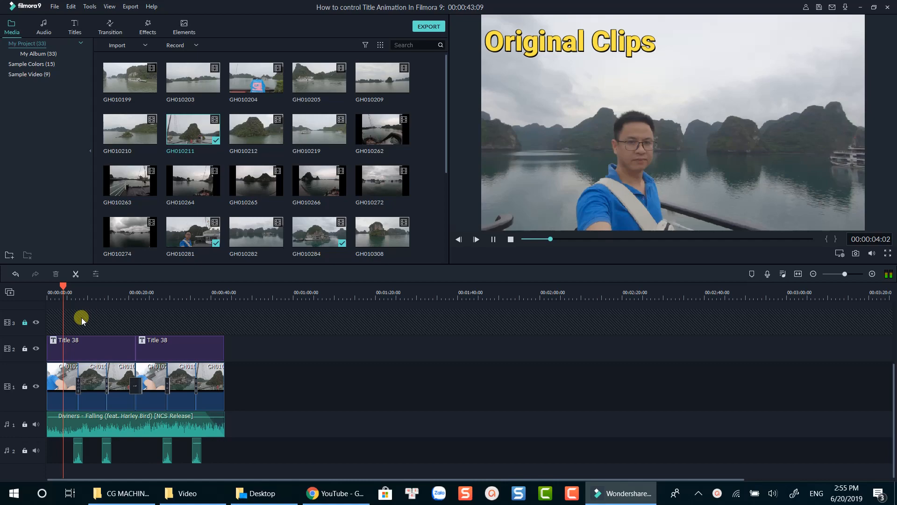
# Step: Choose Color Correction from the first GoPro clip's right-click menu
pyautogui.rightClick(63, 375)
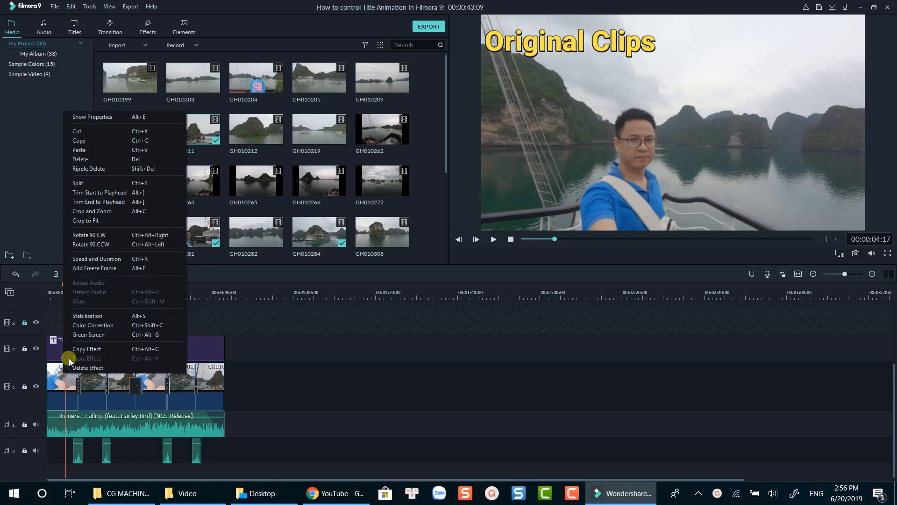
pyautogui.moveTo(93, 325)
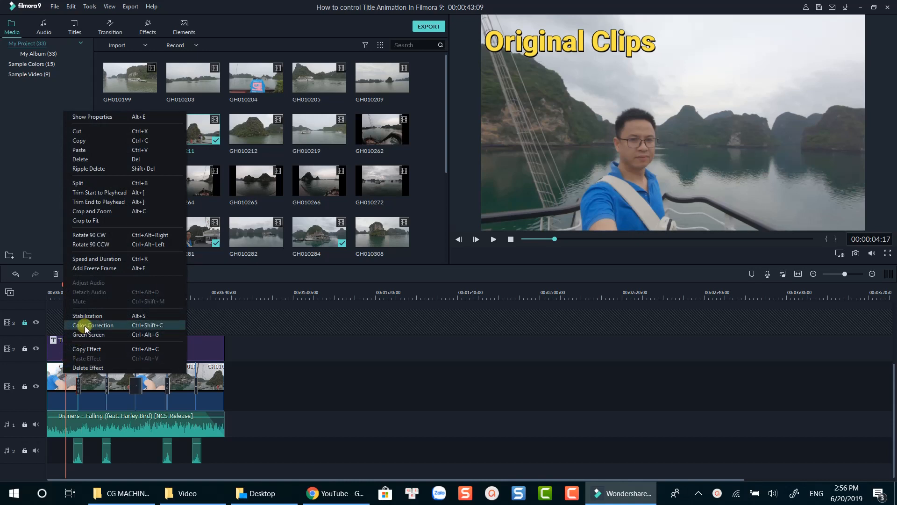
pyautogui.click(85, 325)
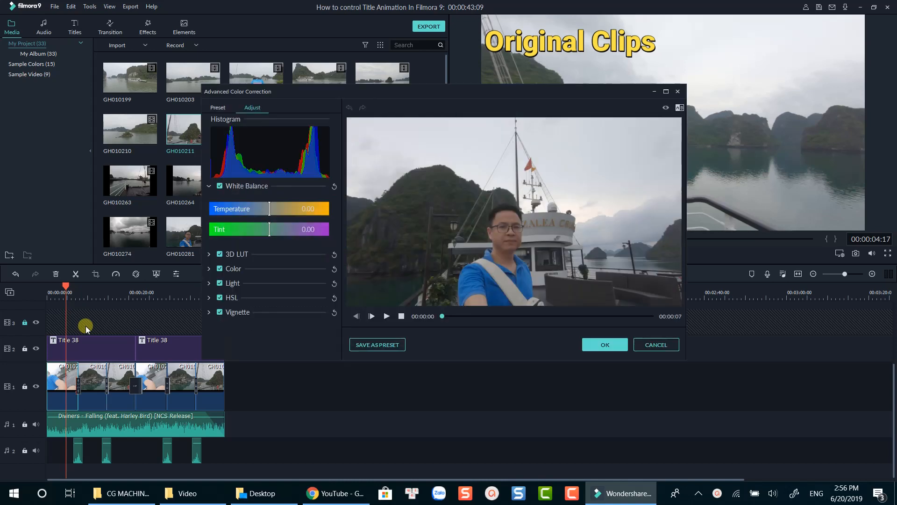
# Step: Maximize the Advanced Color Correction window, expand Color, and raise exposure to 10
pyautogui.click(666, 91)
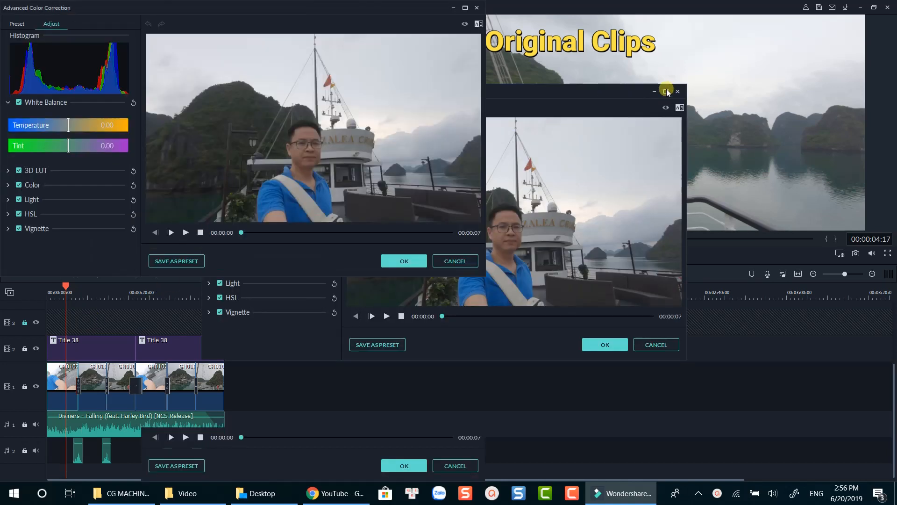
pyautogui.click(668, 91)
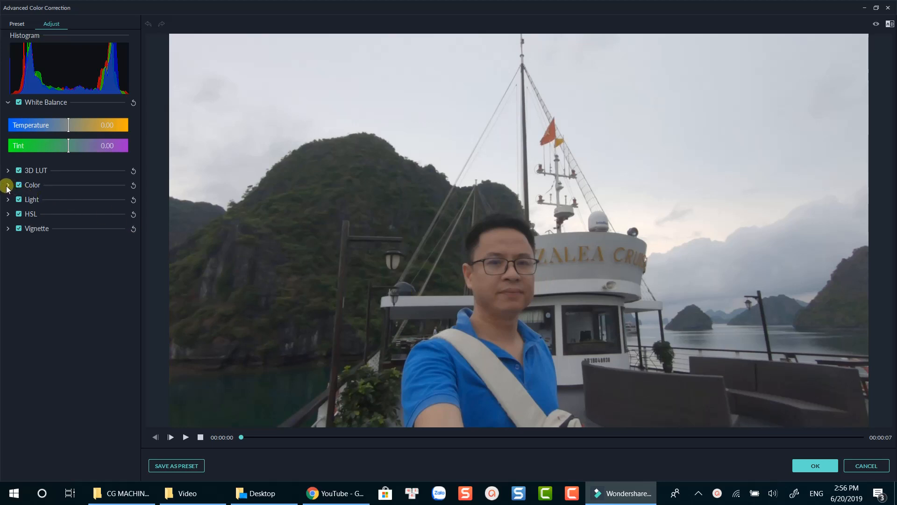
pyautogui.click(7, 185)
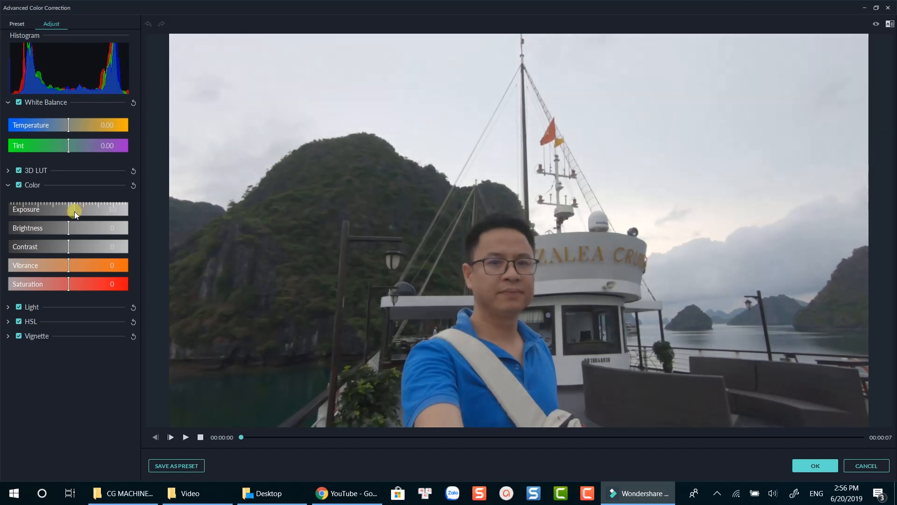
pyautogui.moveTo(74, 209); pyautogui.dragTo(75, 209)
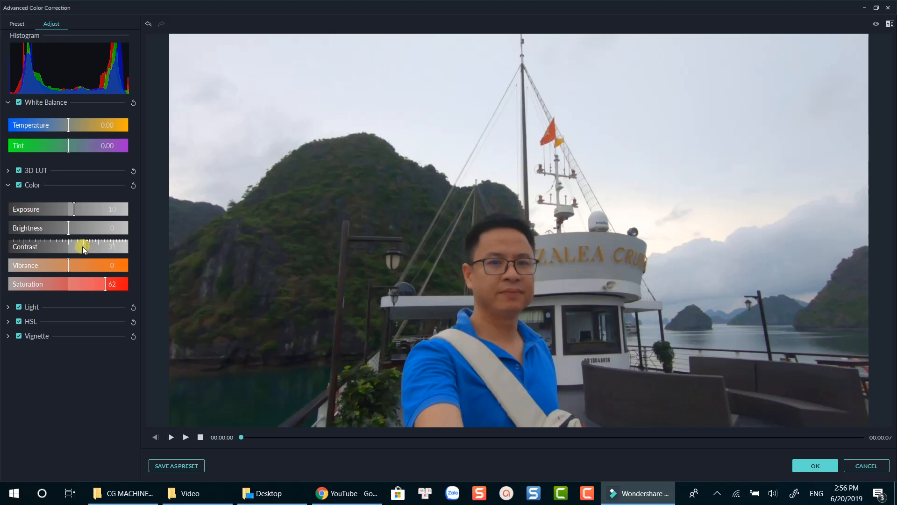
pyautogui.moveTo(289, 120)
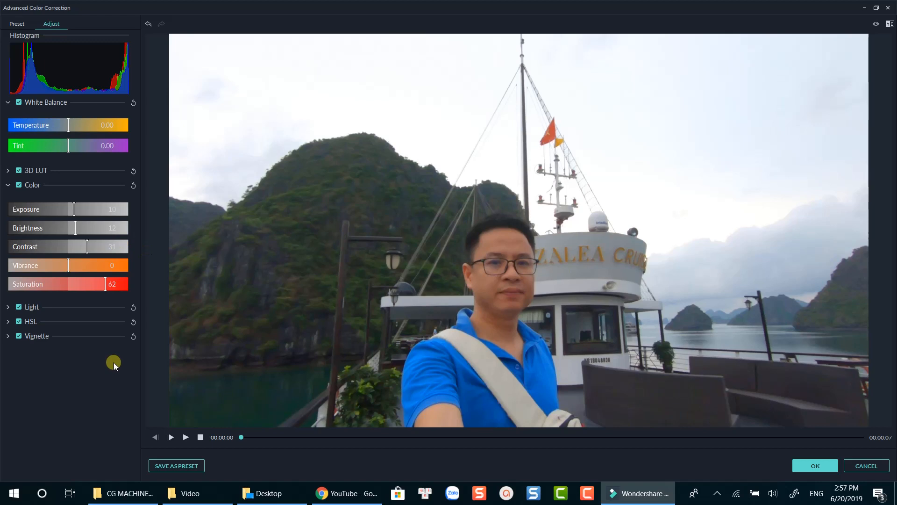
pyautogui.moveTo(173, 258)
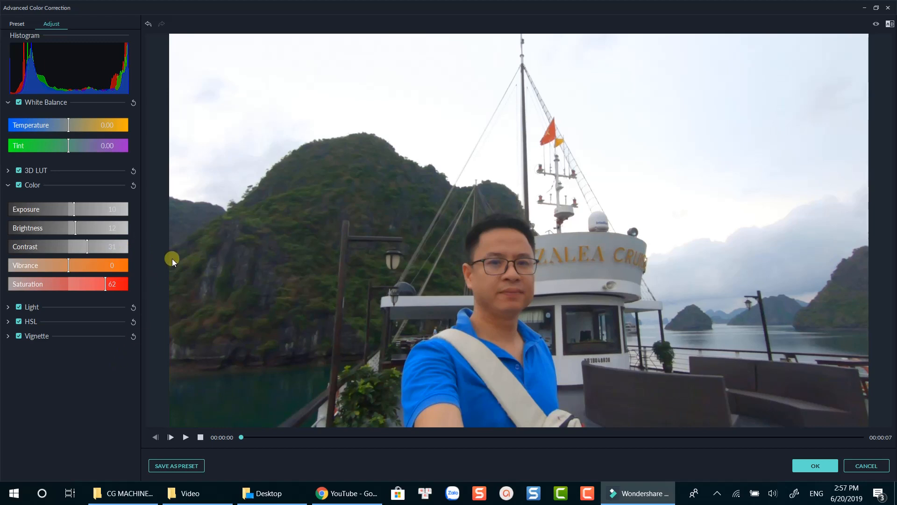
pyautogui.moveTo(216, 430)
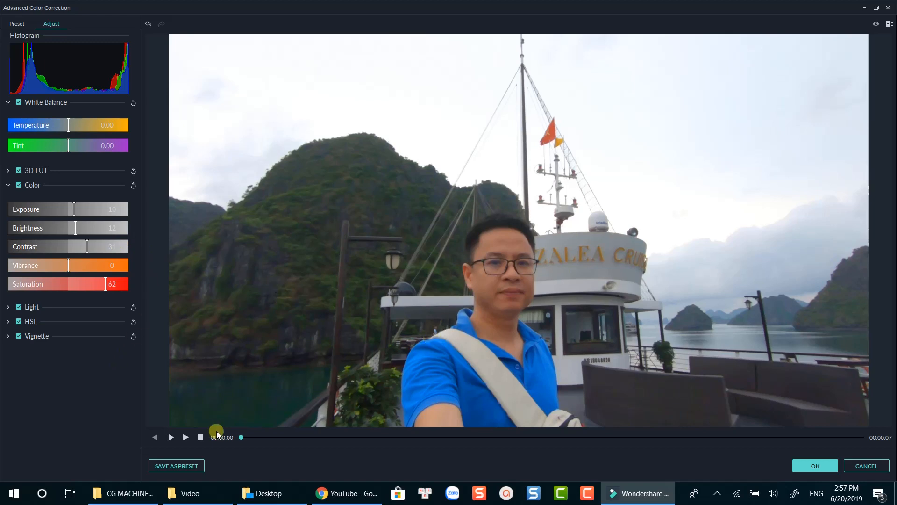
pyautogui.click(170, 437)
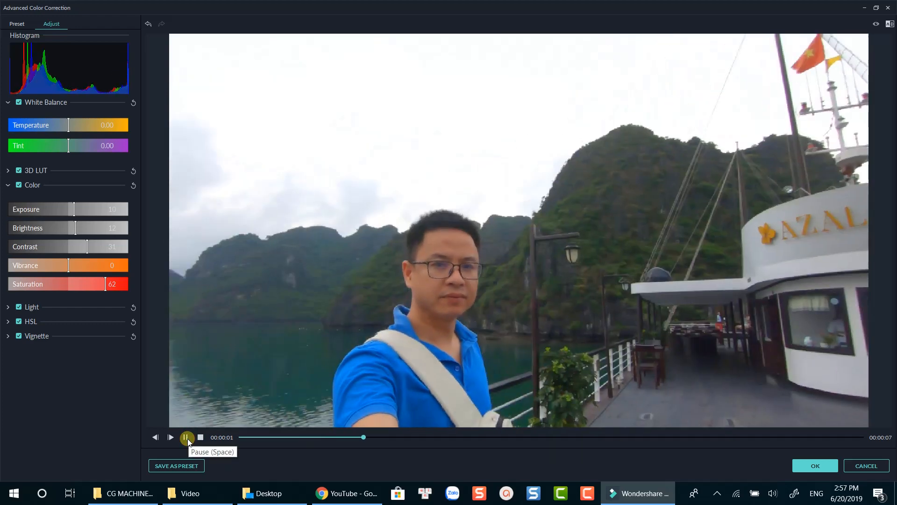
pyautogui.click(170, 438)
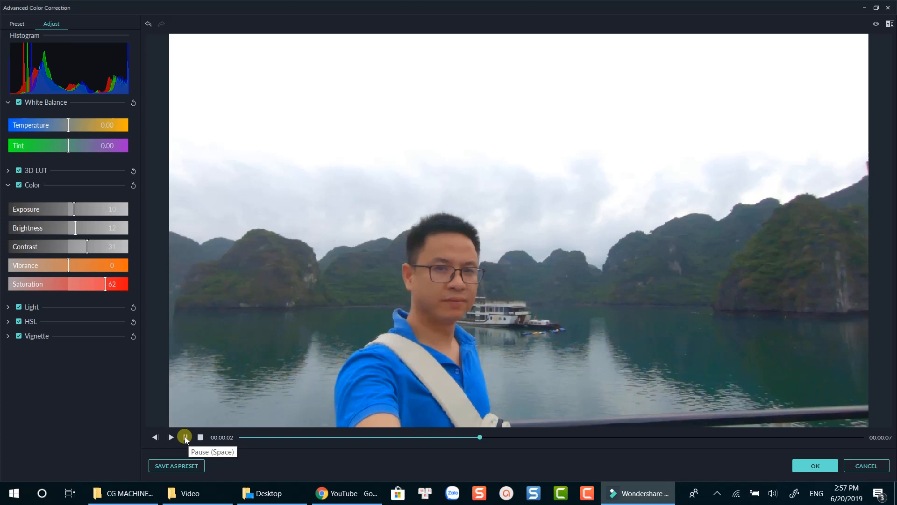
pyautogui.click(184, 436)
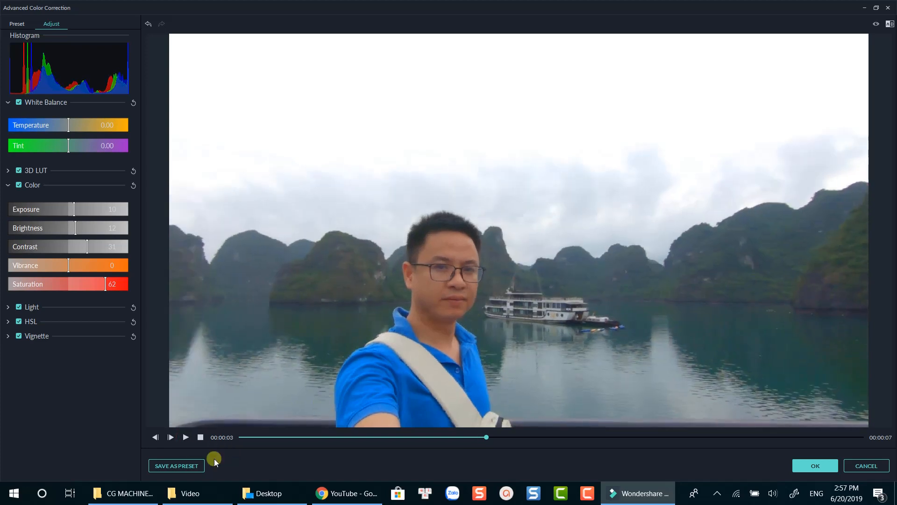
# Step: Use Save as Preset to store the settings under the name 'Gopro Color Test'
pyautogui.click(176, 465)
pyautogui.write('Gop')
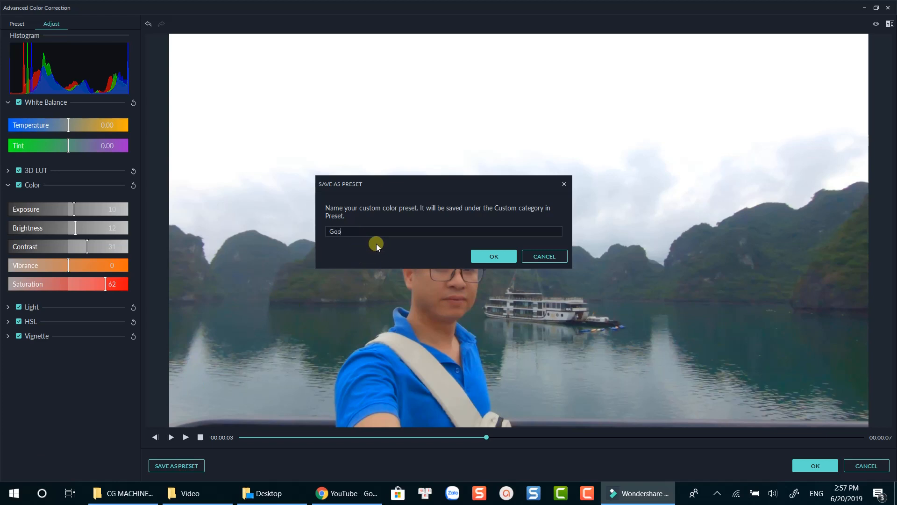
pyautogui.write('ro Color Te')
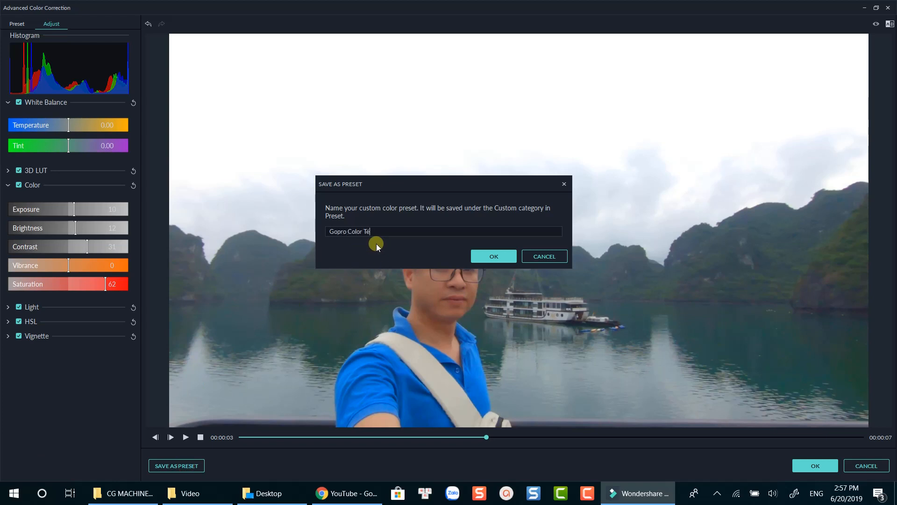
pyautogui.write('st')
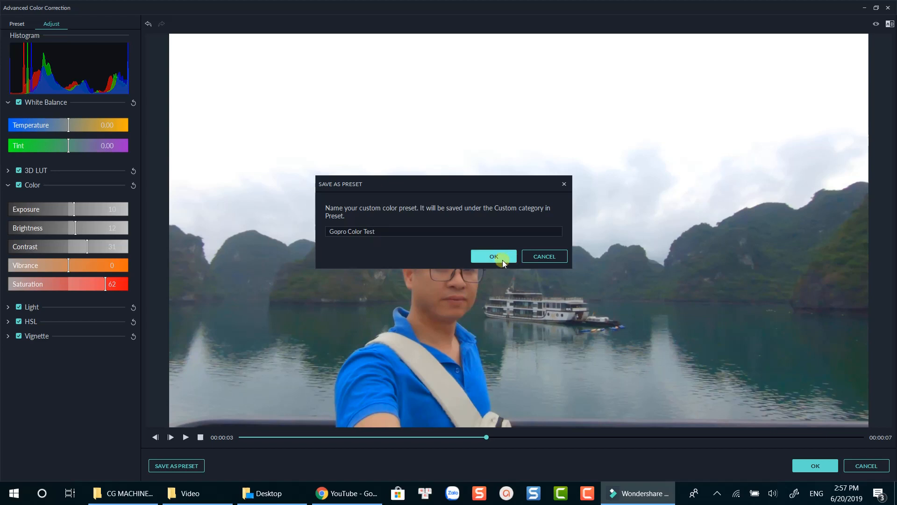
pyautogui.click(494, 256)
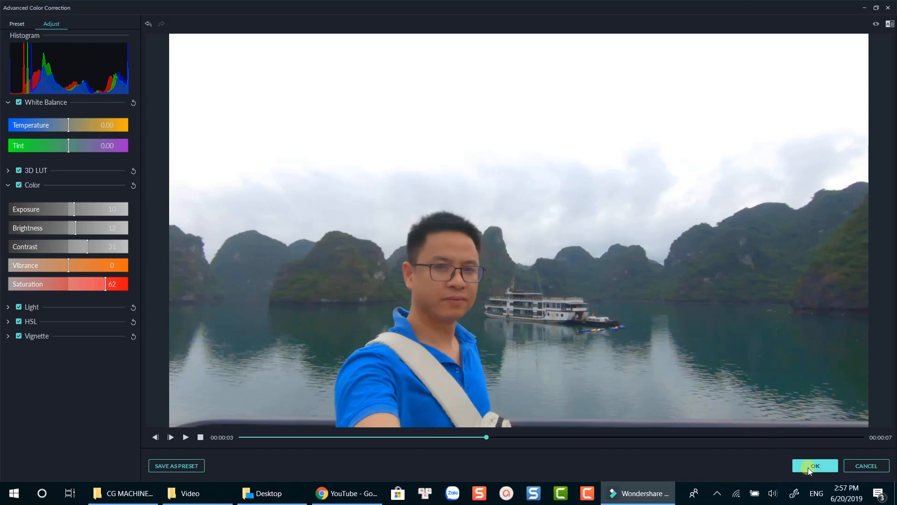
# Step: Confirm the colour adjustments with OK and select the boat clip on the timeline
pyautogui.click(815, 466)
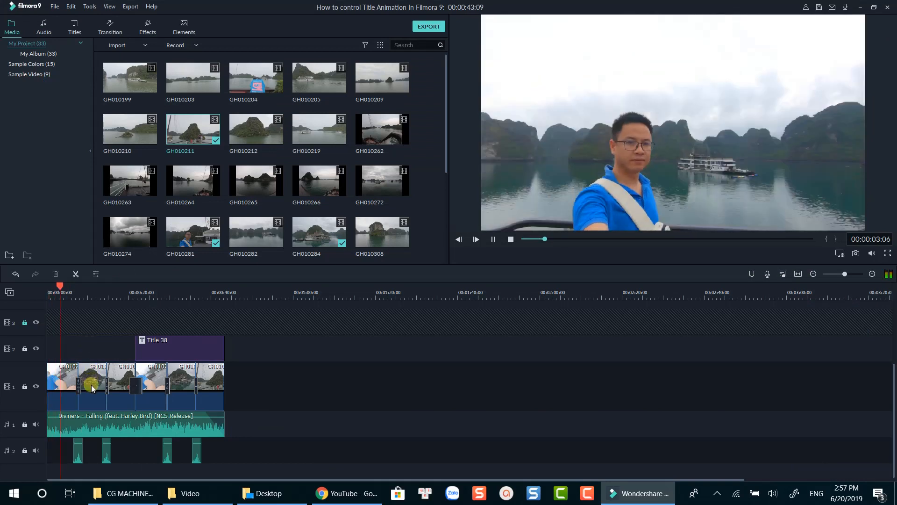
pyautogui.click(61, 381)
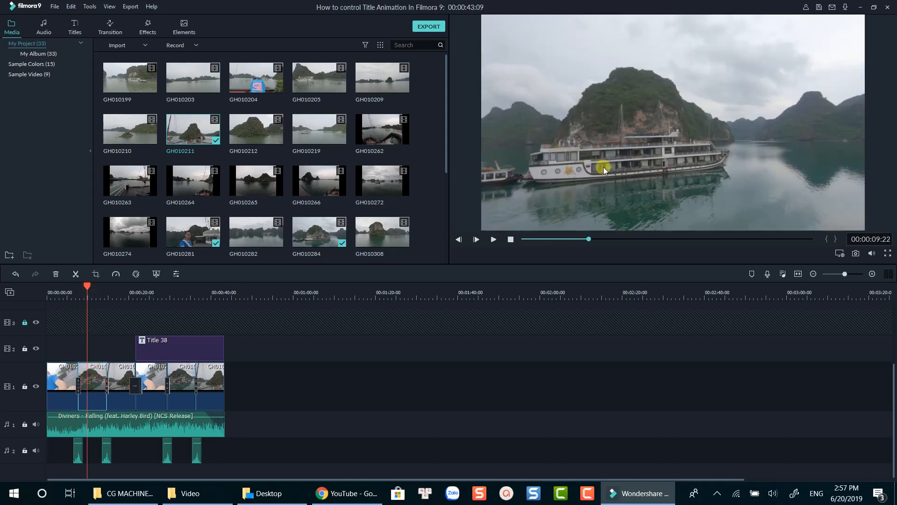
pyautogui.moveTo(92, 377)
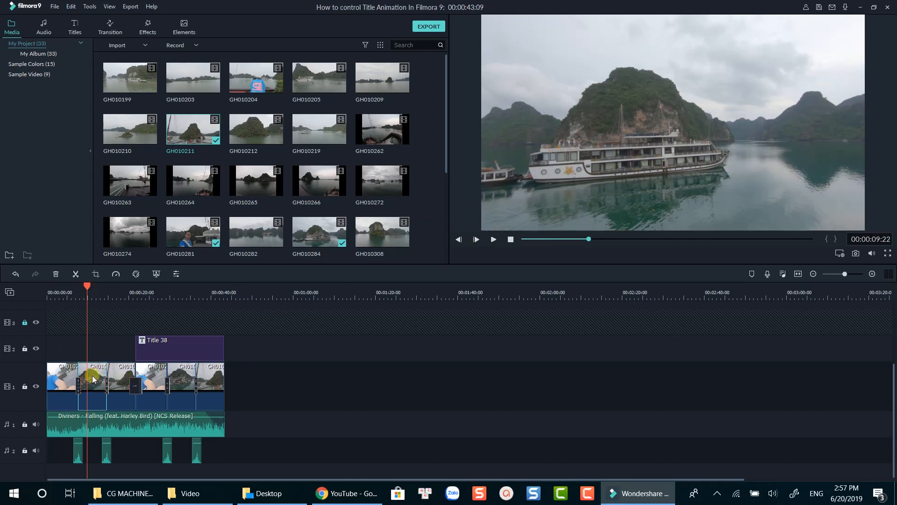
pyautogui.moveTo(117, 328)
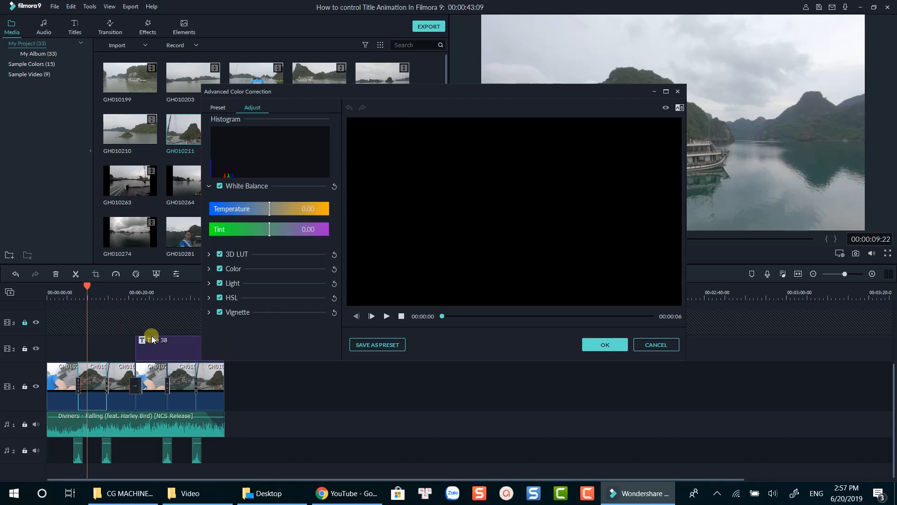
pyautogui.moveTo(388, 313)
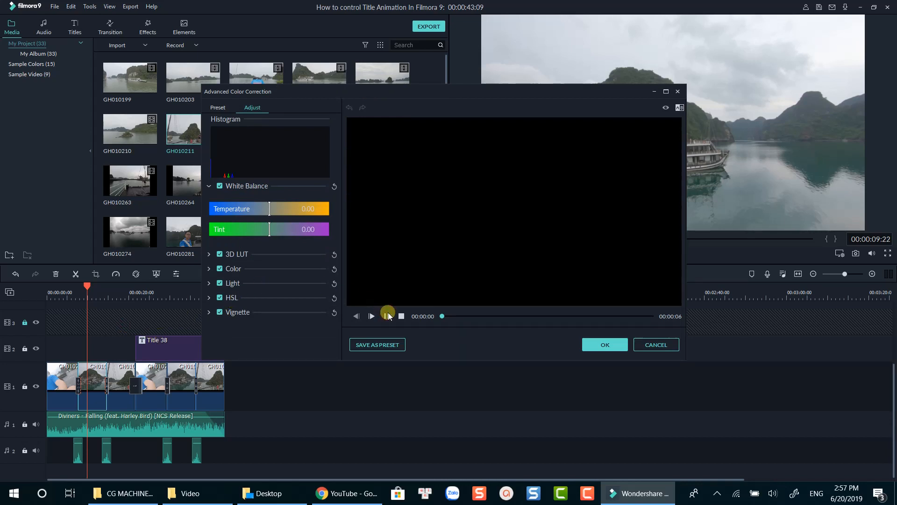
# Step: Preview the boat clip, apply the Gopro Color Test preset, and confirm with OK
pyautogui.click(232, 268)
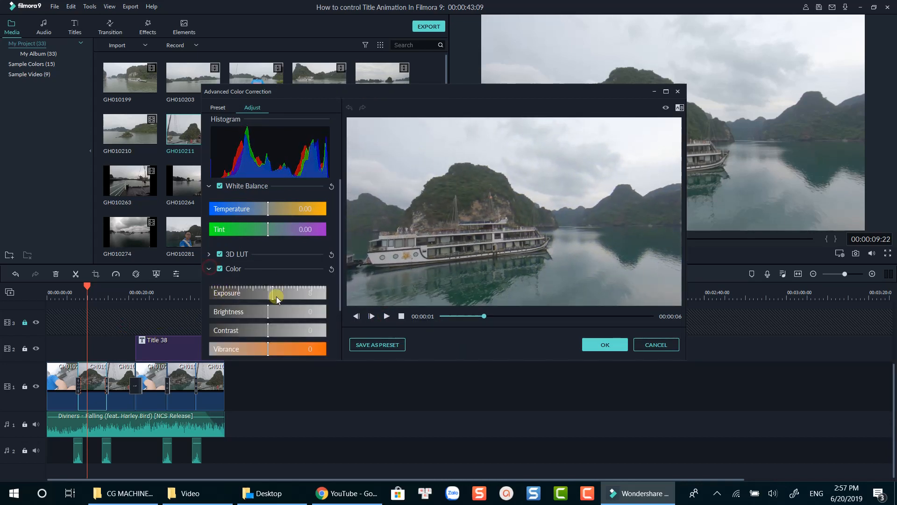
pyautogui.click(217, 107)
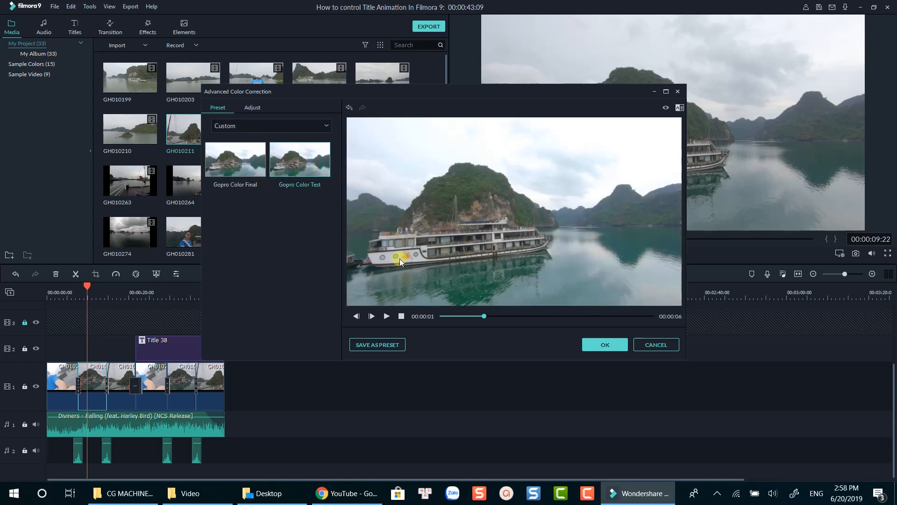
pyautogui.click(370, 316)
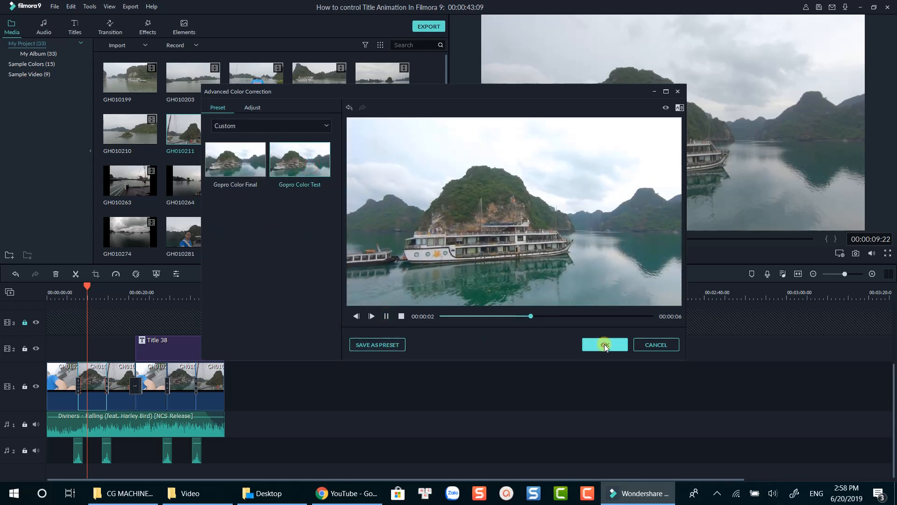
pyautogui.click(604, 344)
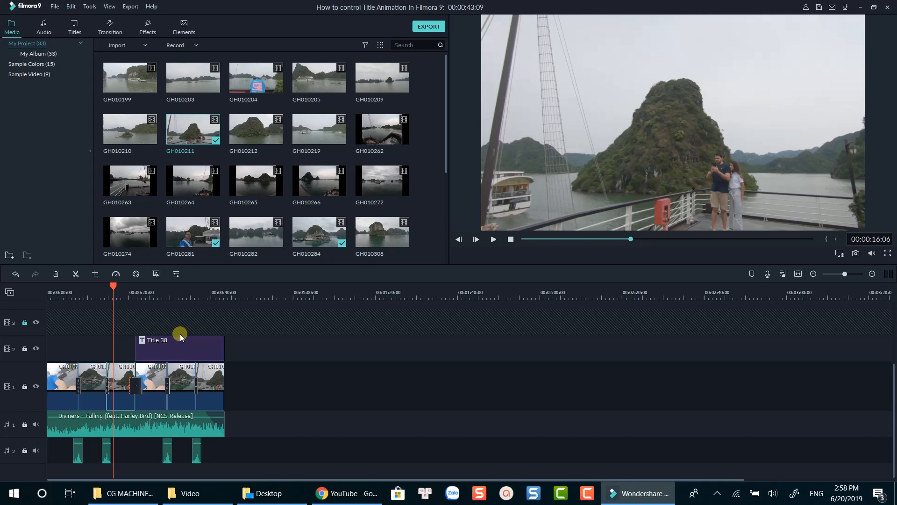
# Step: Filter presets to Custom and preview the couple clip with Gopro Color Test
pyautogui.click(269, 125)
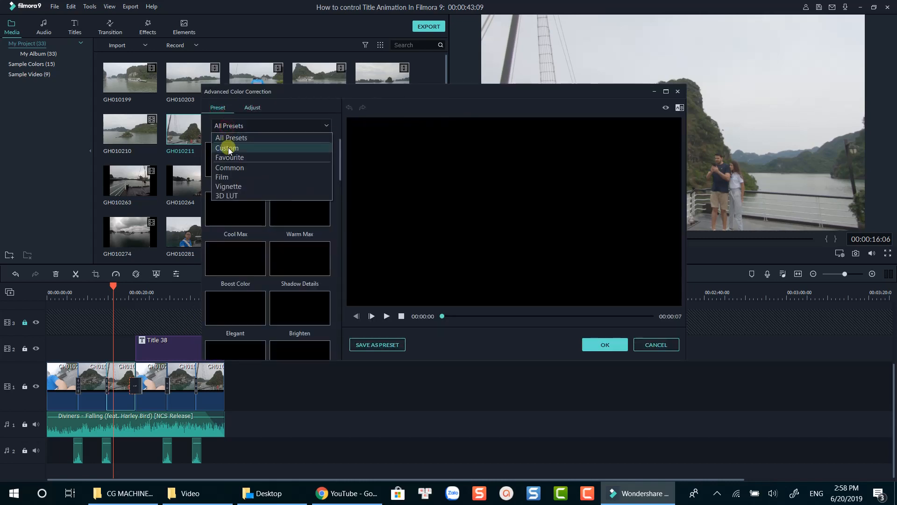
pyautogui.click(227, 148)
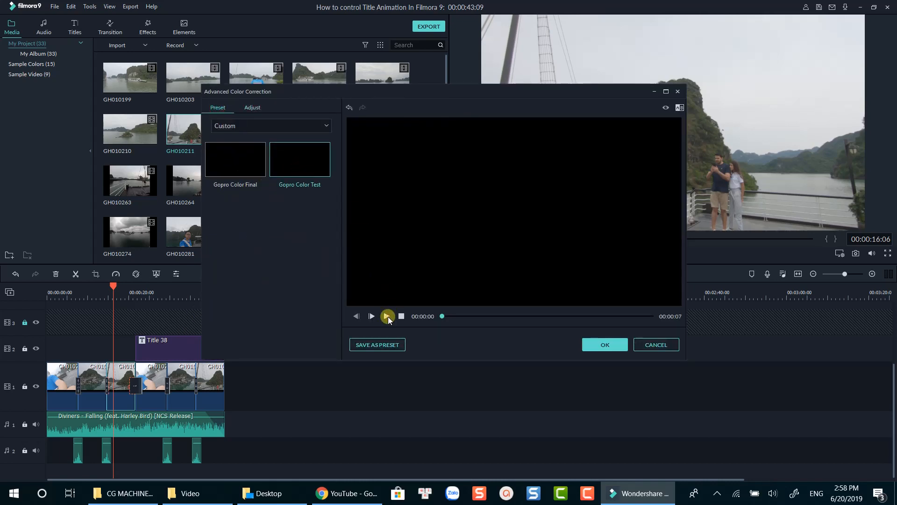
pyautogui.click(387, 316)
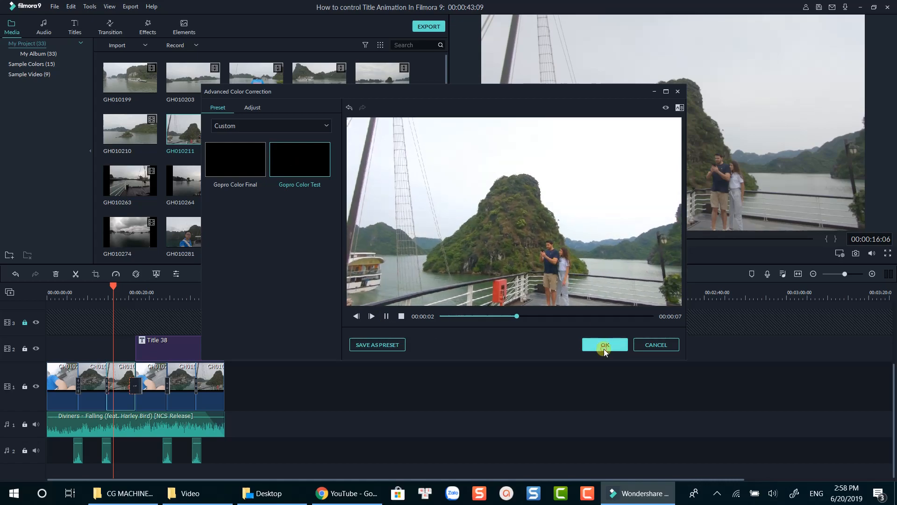